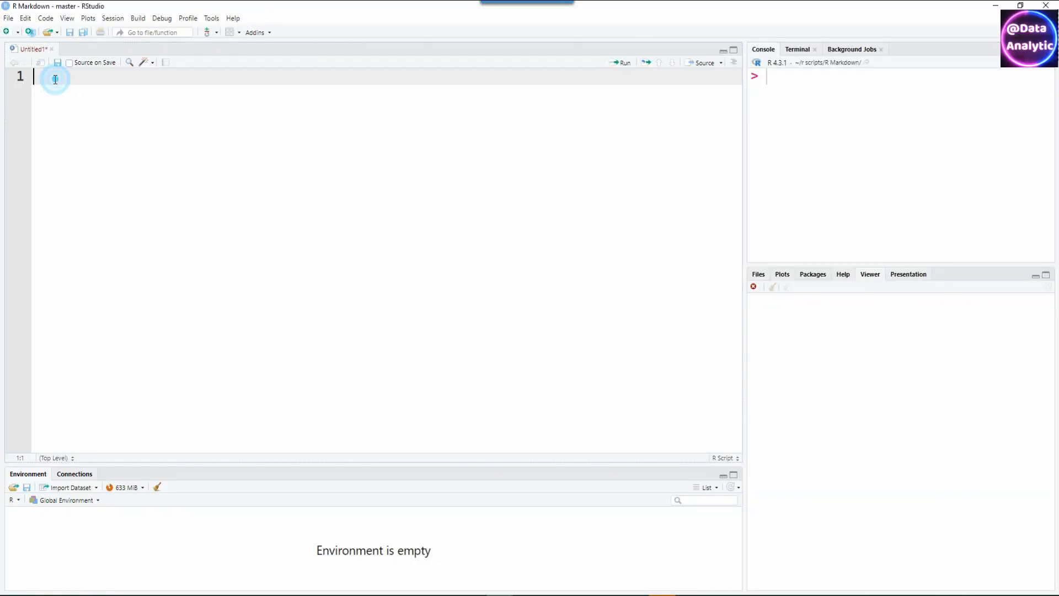
text(# 0)
text(# What happens whe)
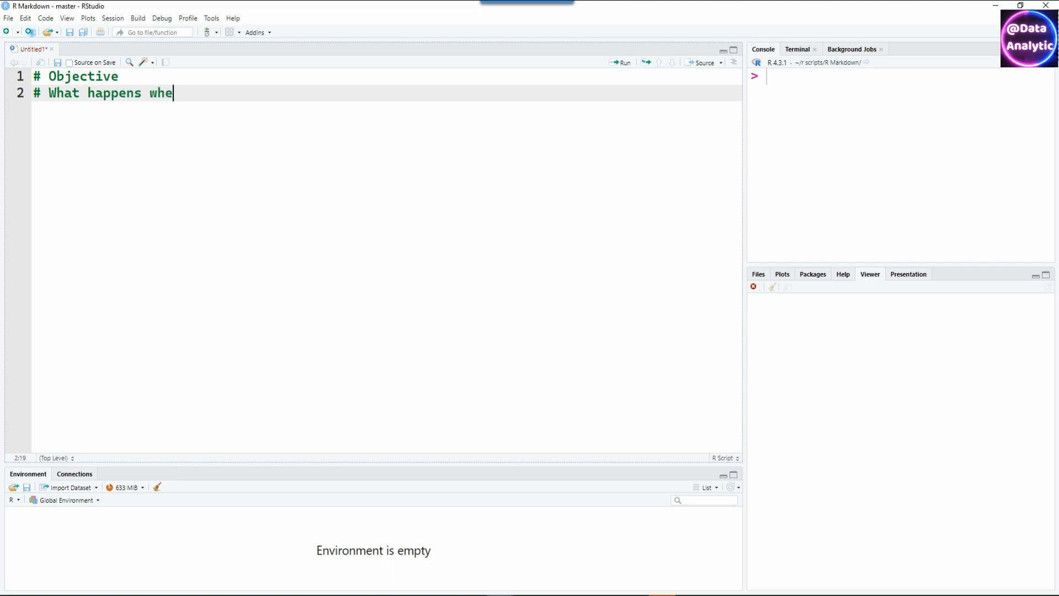
text(n you don't use ROWWISE in)
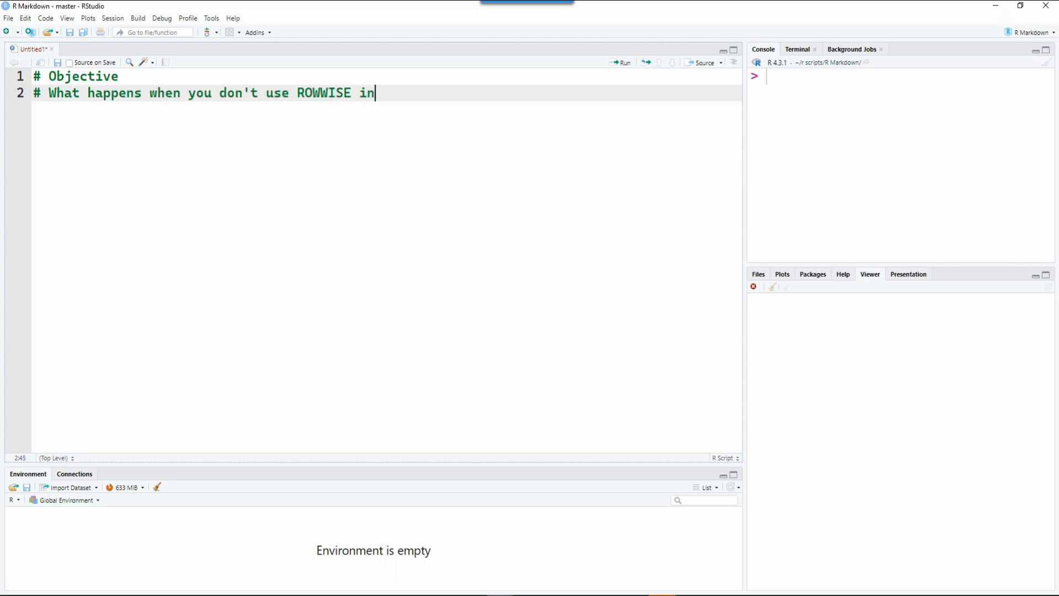
text(DPLYR)
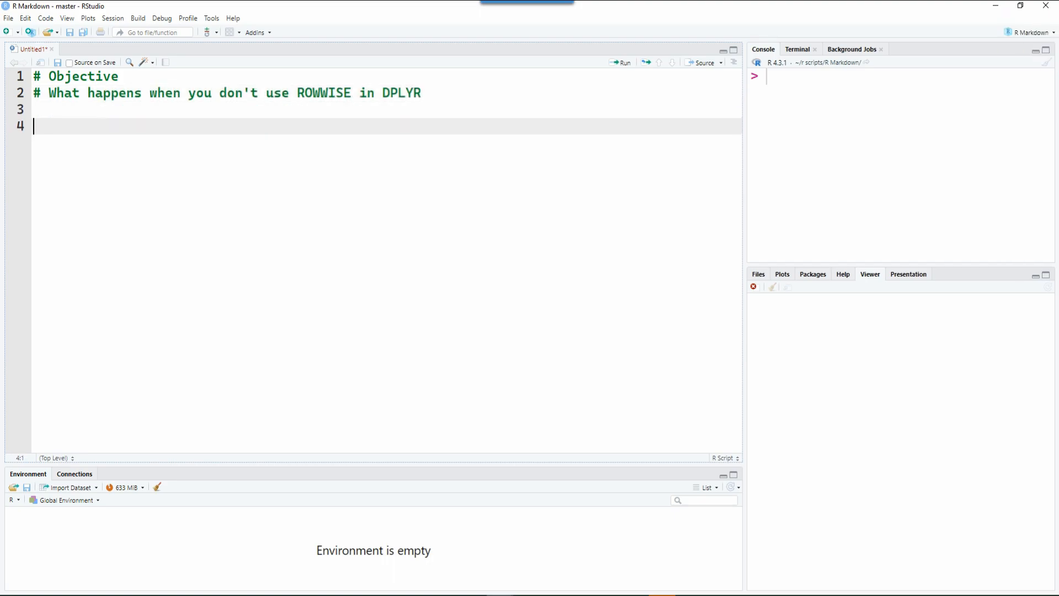
text(library(dplyr))
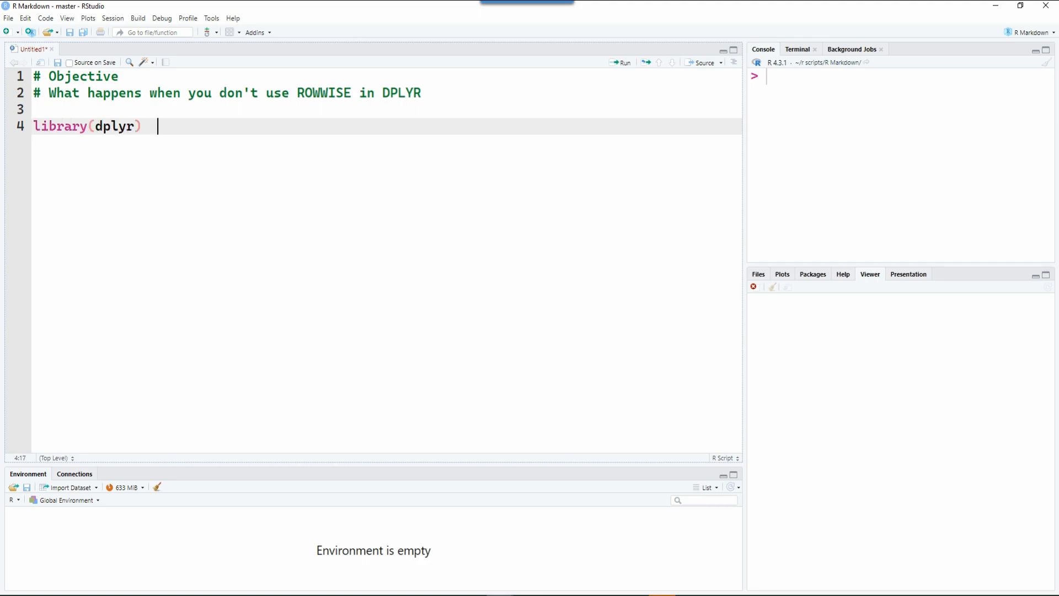
text(# For manipulating our data)
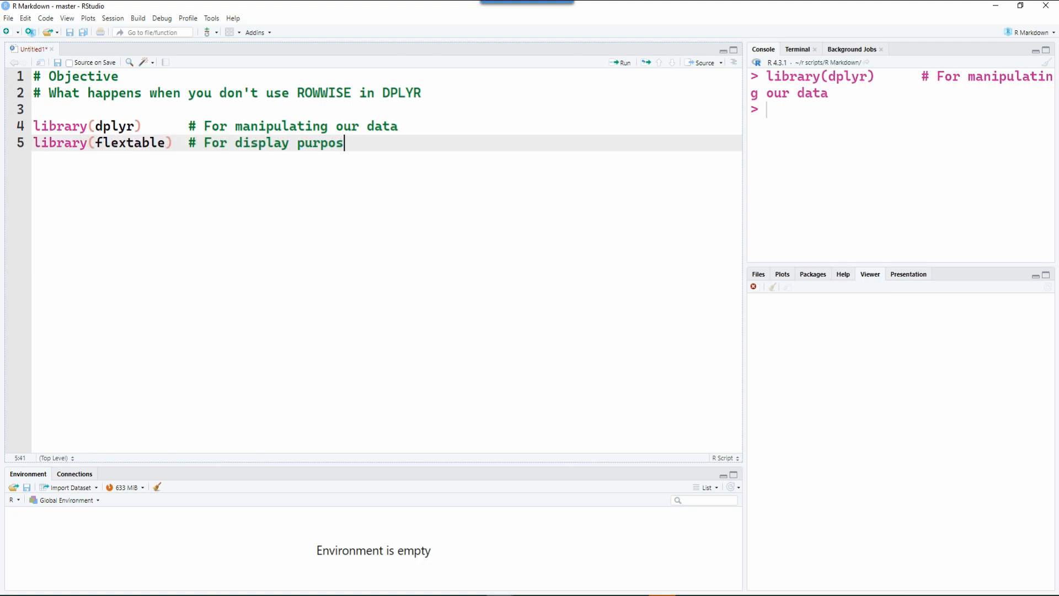
text(library(ti)
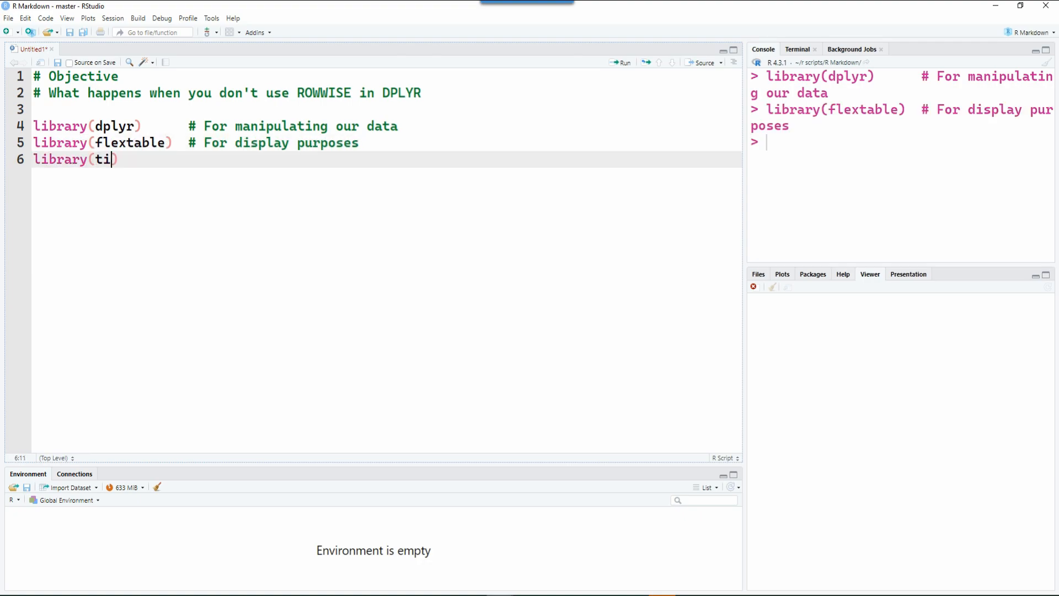
text(bble)    # Used here for cre)
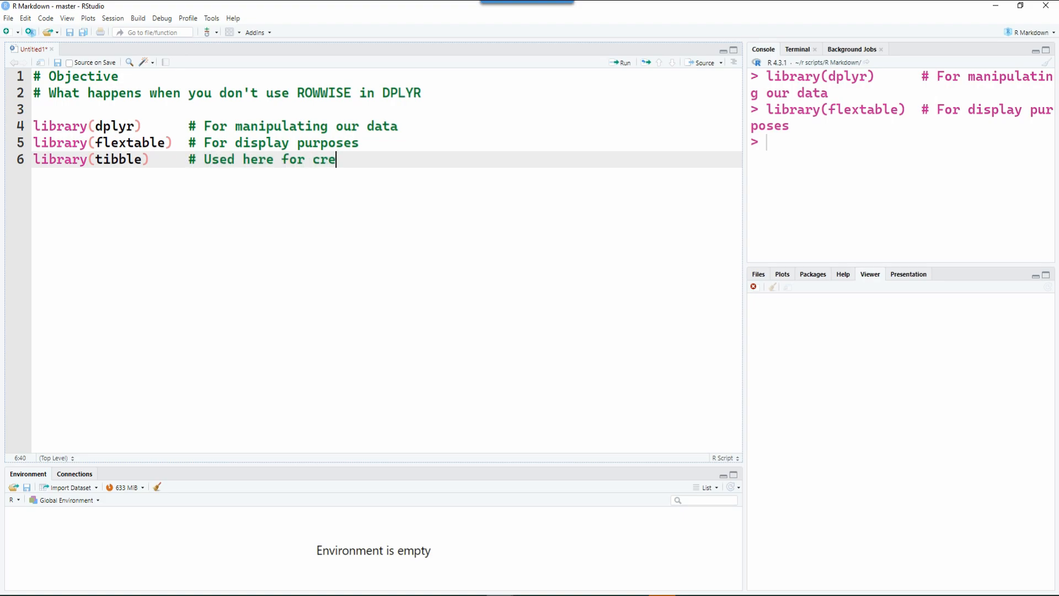
text(ating dummy data)
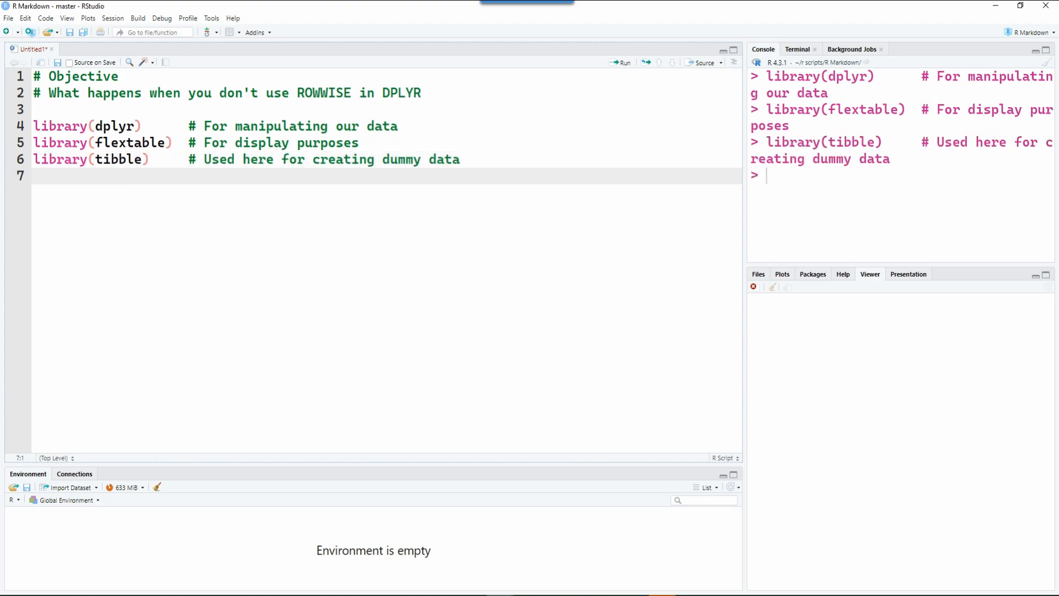
text(# Lets create our sample dataset)
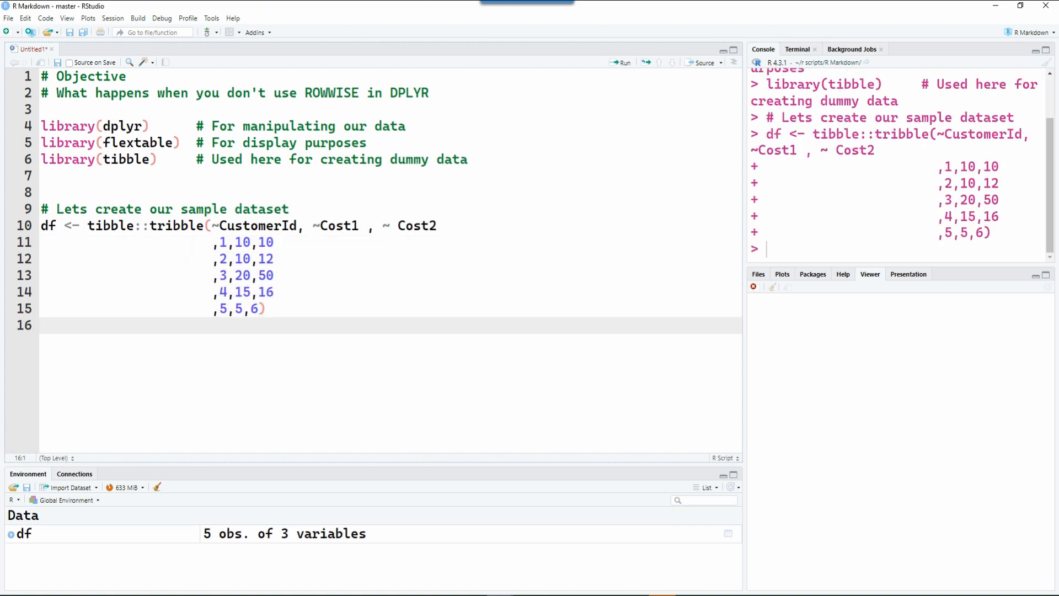
text(# Lets view this data now using flextable)
text(flextable(df)
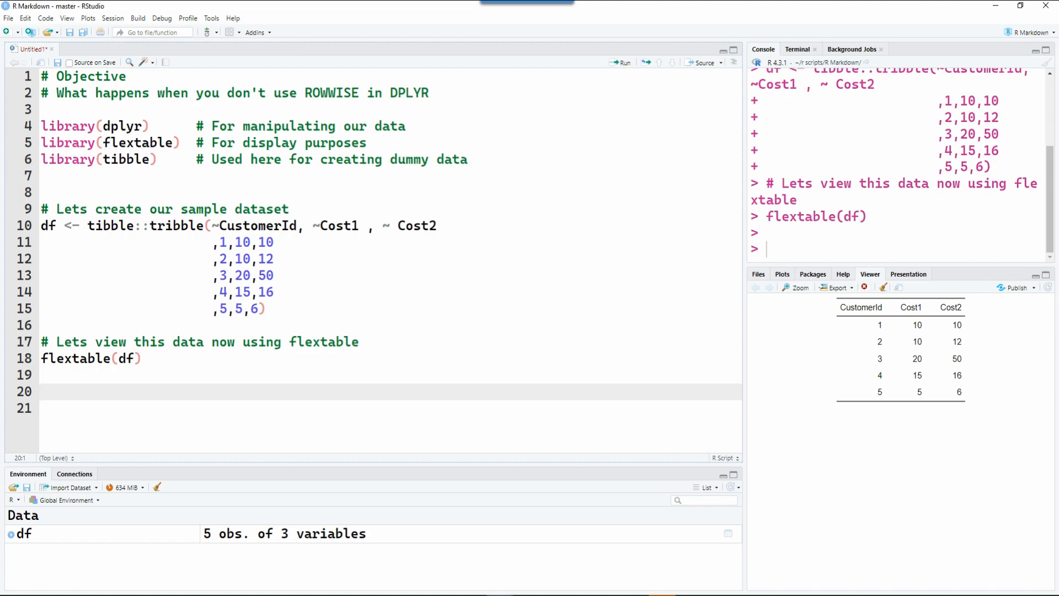
text(# Data consists of a C)
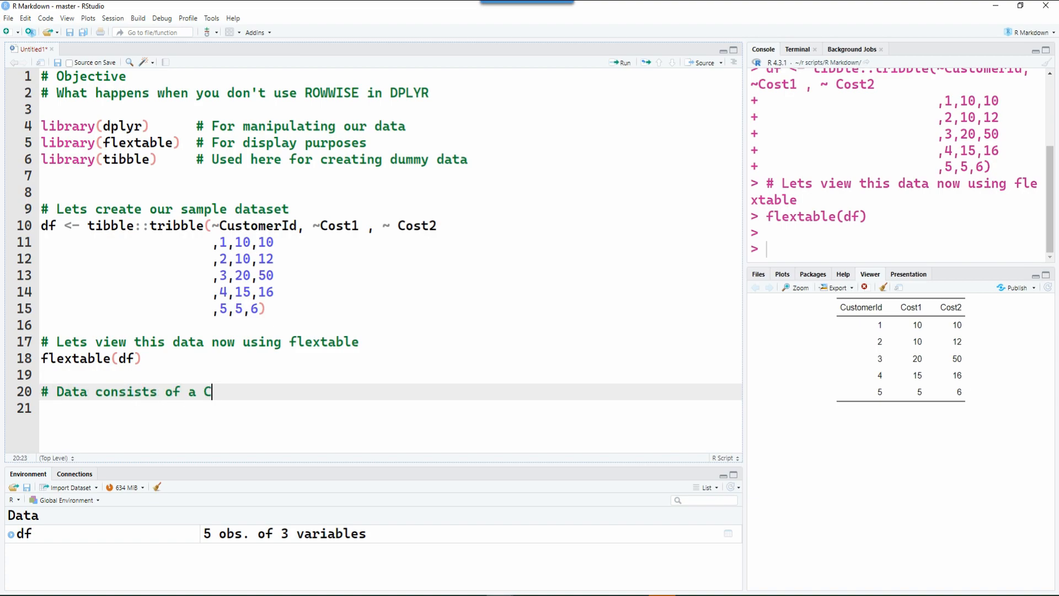
text(ustomerID, Cost1 and Cost2)
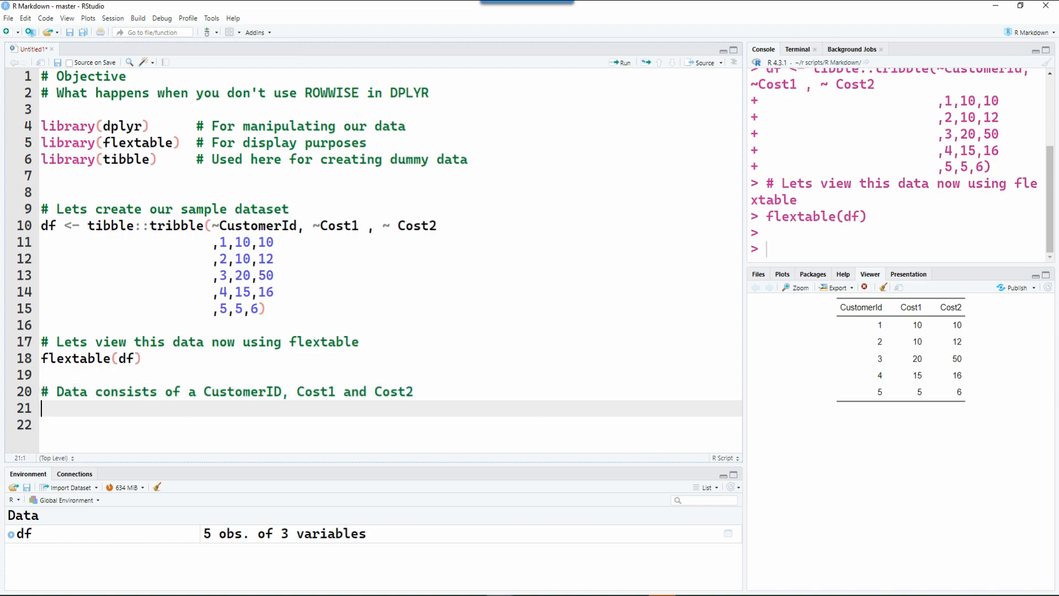
text(# Lets see how we can sum up)
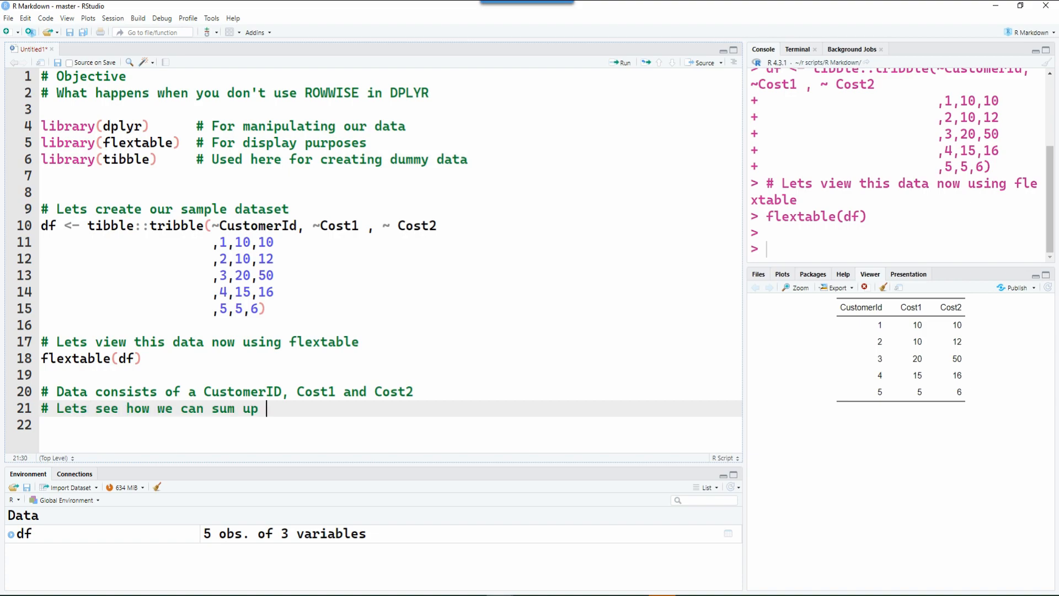
text(the costs for each customer)
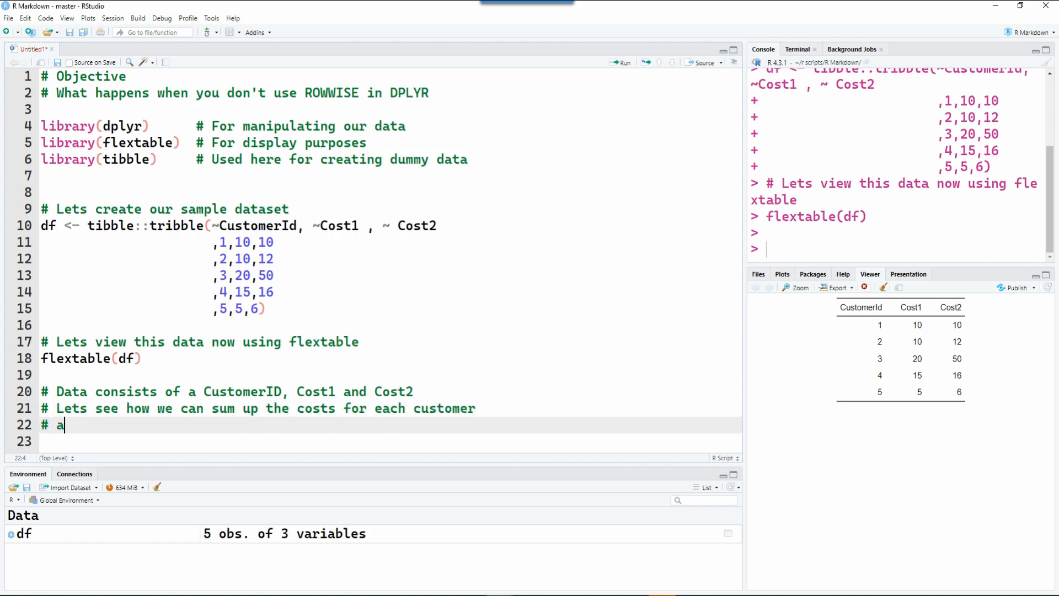
text(nd what pitfalls we will face?)
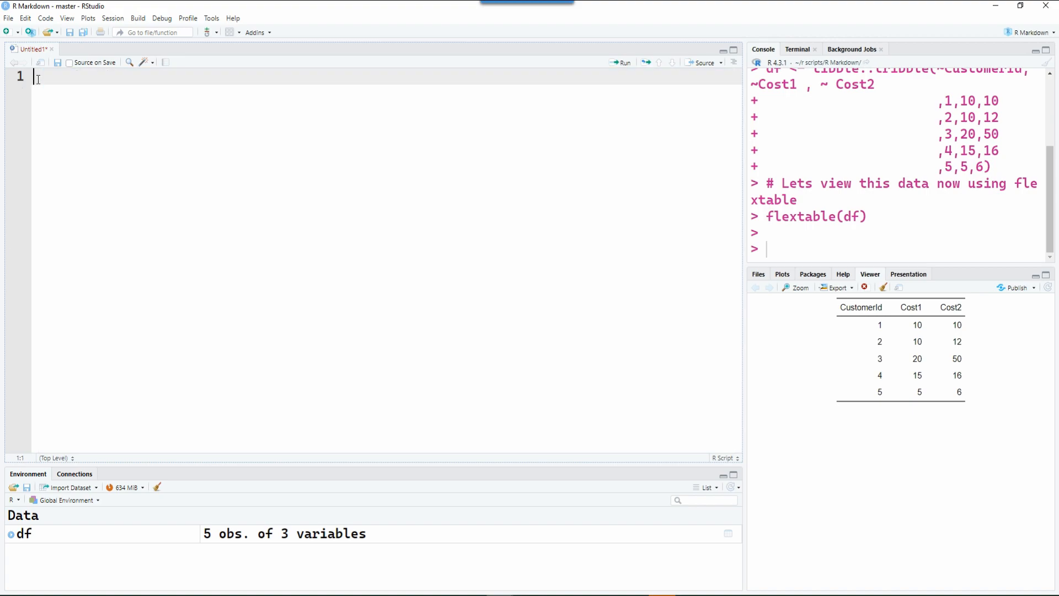
text(# We will try)
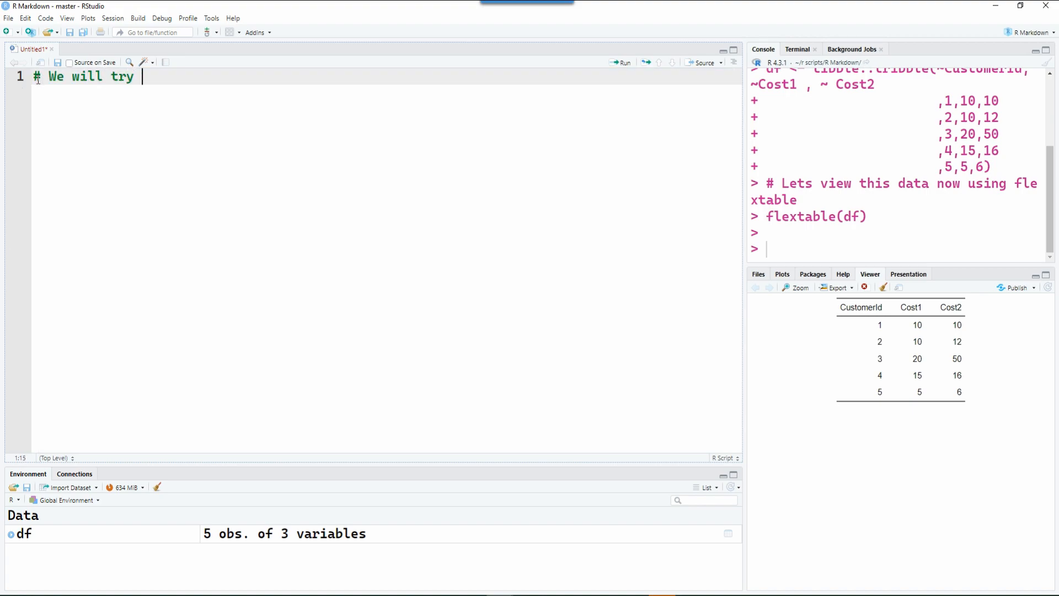
text(to use Total =  Cost1 + Cost2)
text(dplyr::)
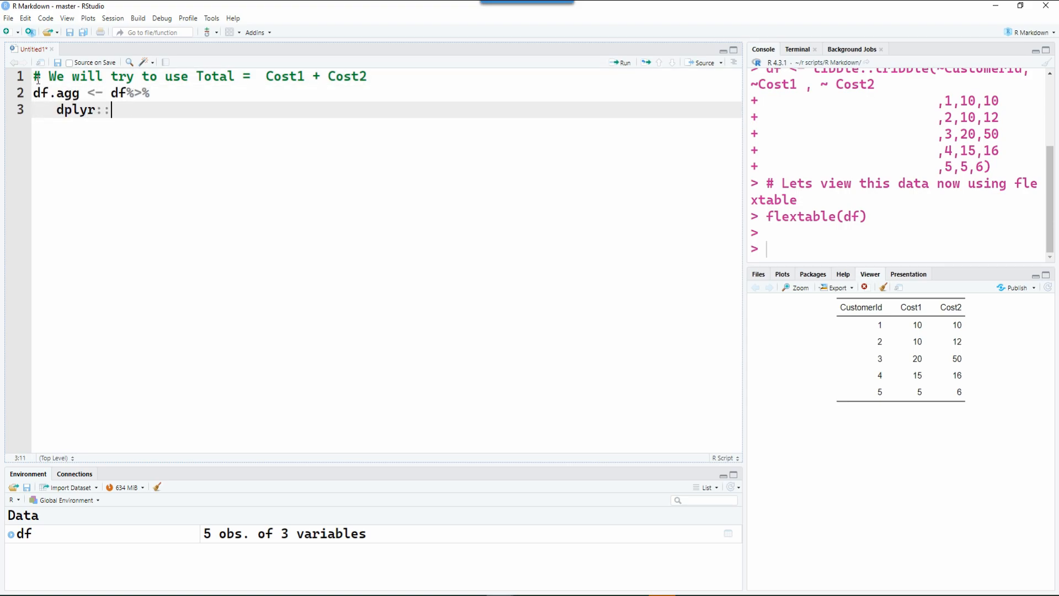
text(mutate(Total  = Cost1 + Cost2)
text(# Lets view the results using flexta)
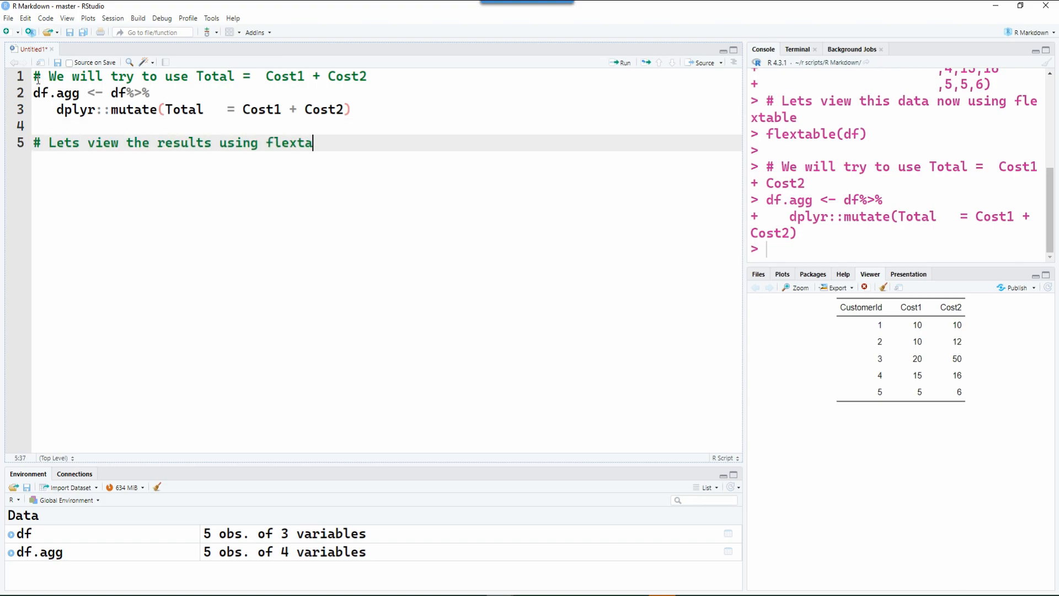
text(ble)
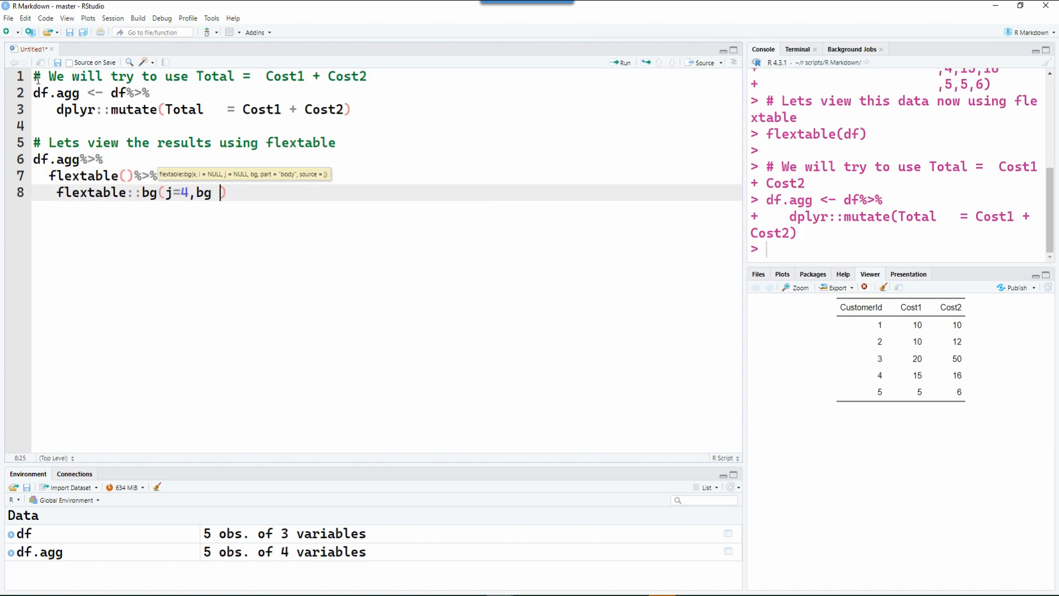
text(= 'lightgreen'))
text(# Does)
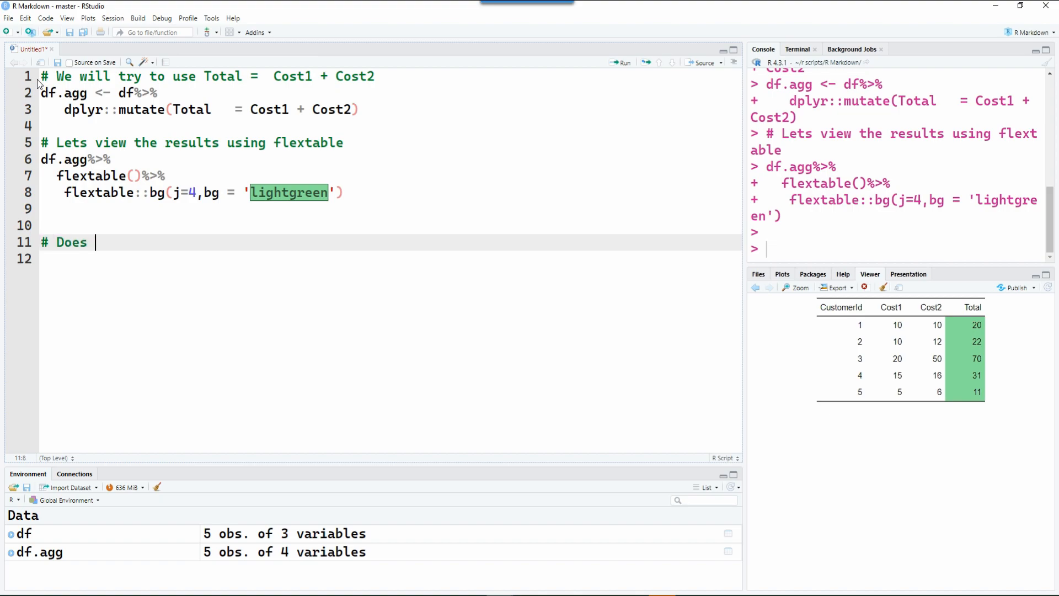
text(the Total for each CustomerID looks correct ?)
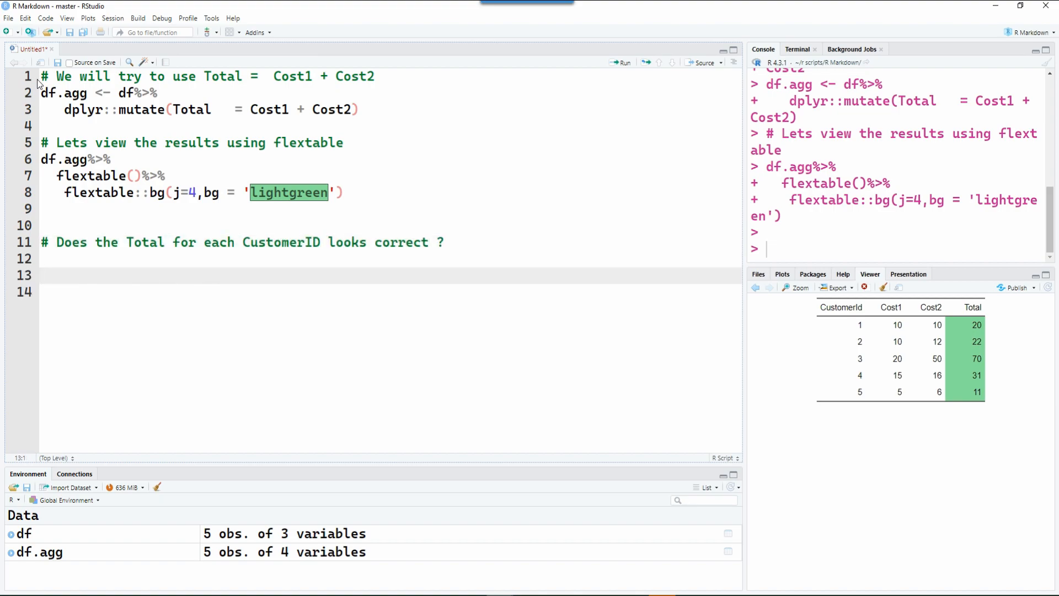
text(# We will now try to use sum command)
text(df.agg%)
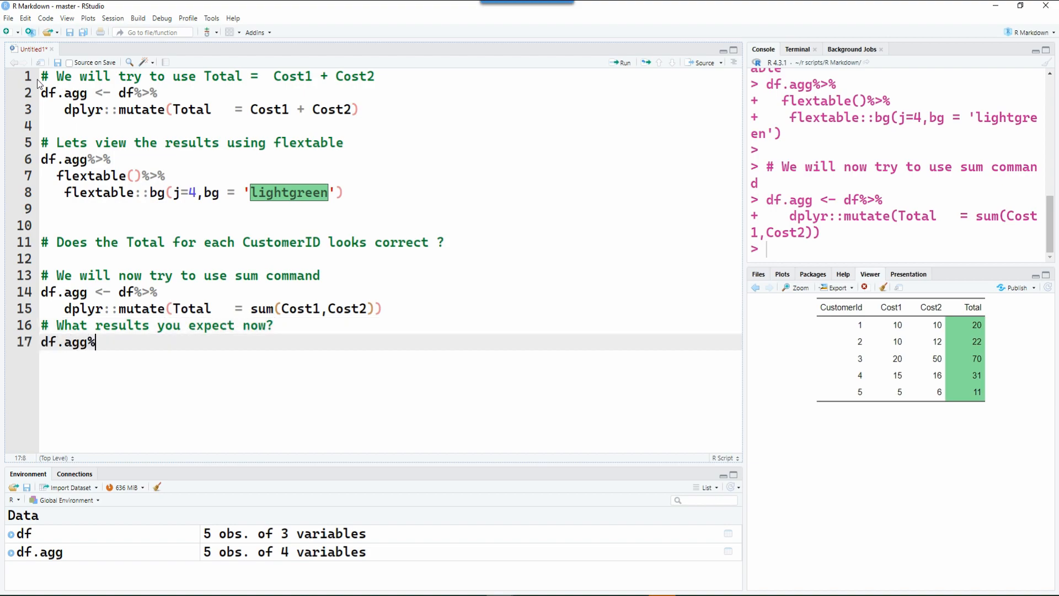
text(>%)
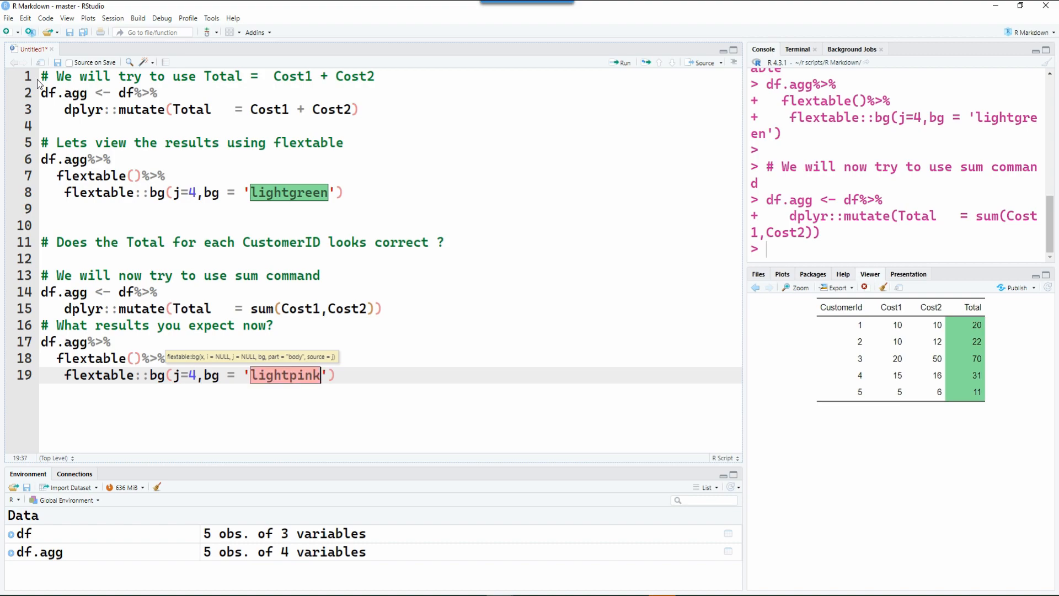
text(# Now we have the same total being shown under the Total column)
text(# B)
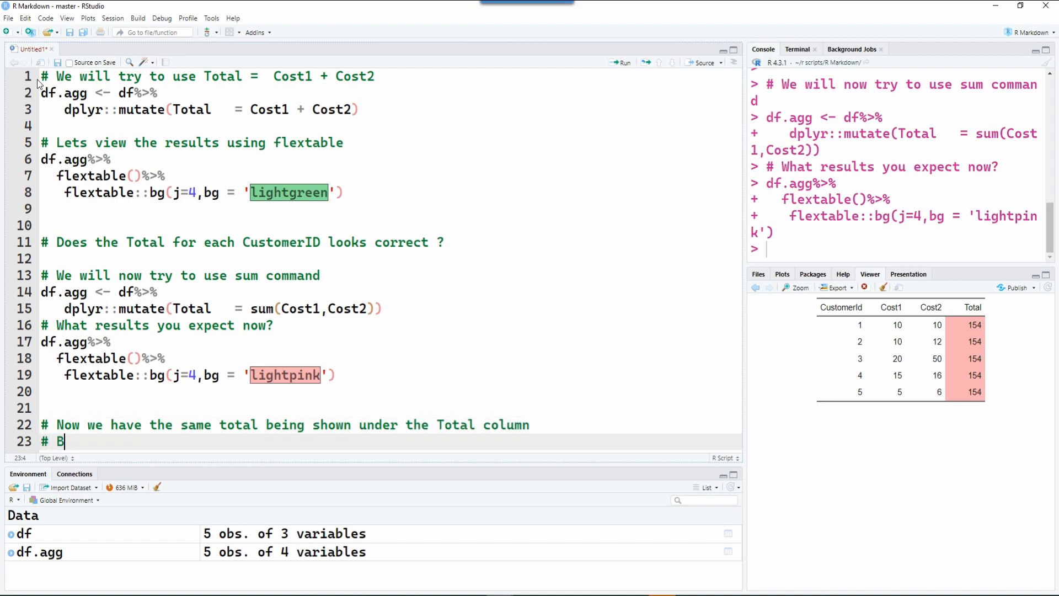
text(ecause the command has summed up)
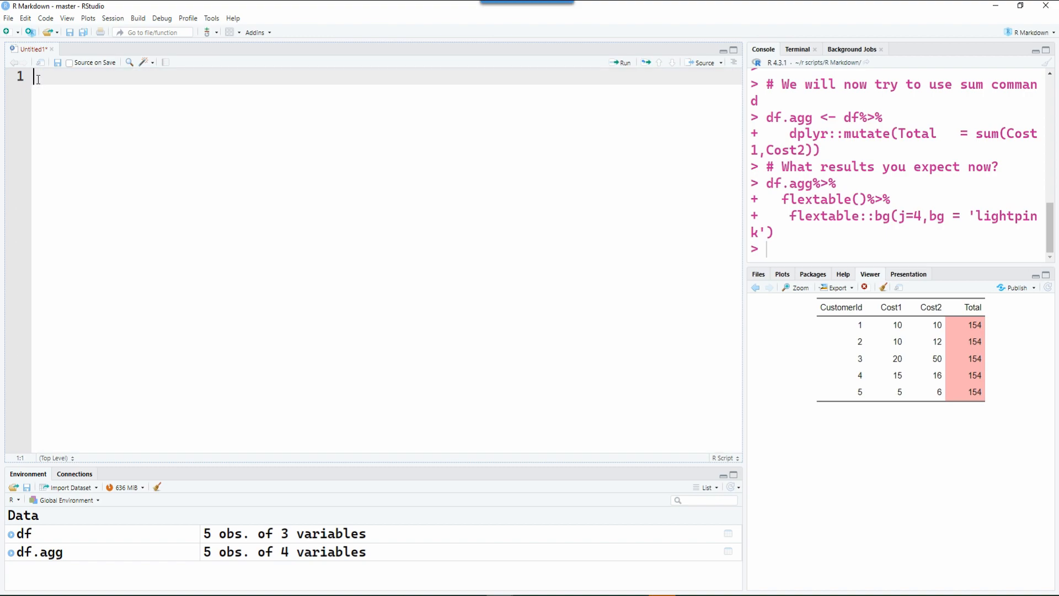
text(# To avoid this)
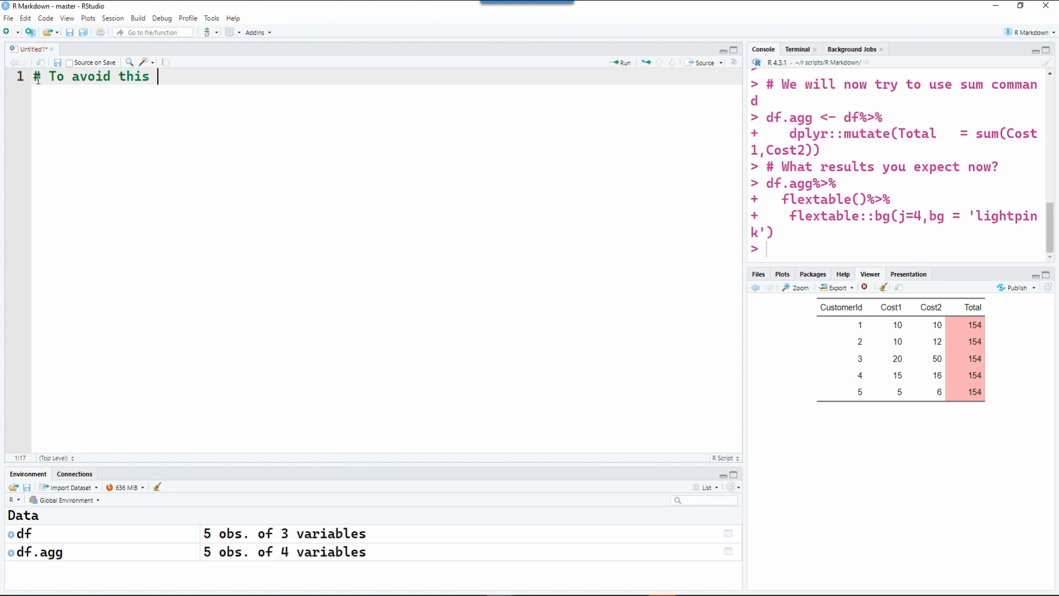
text(situation we will use rowwise() command now)
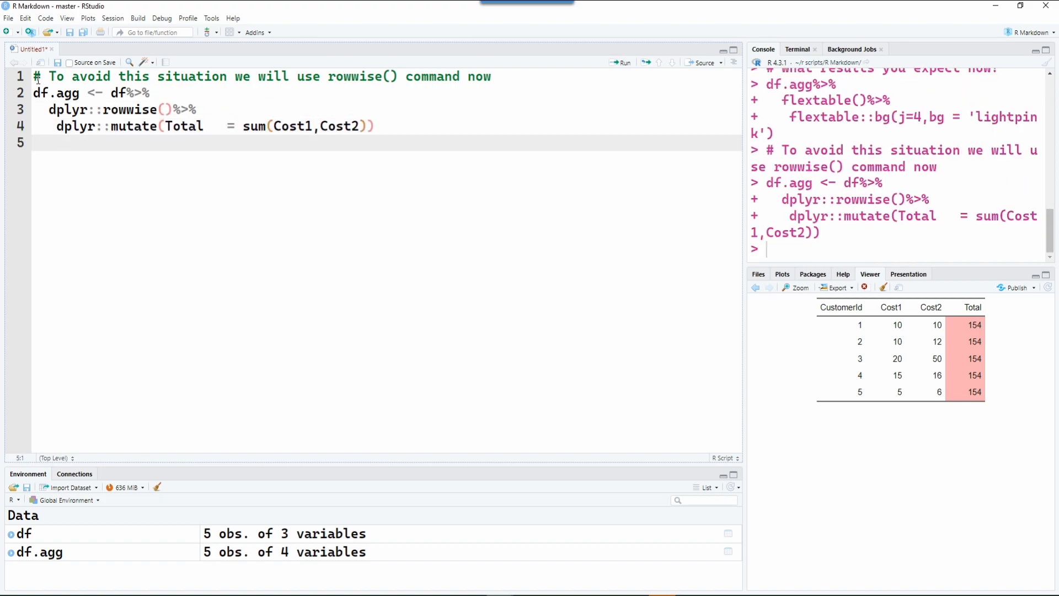
text(# Lets check the results no)
text(# Now we have the correct ro)
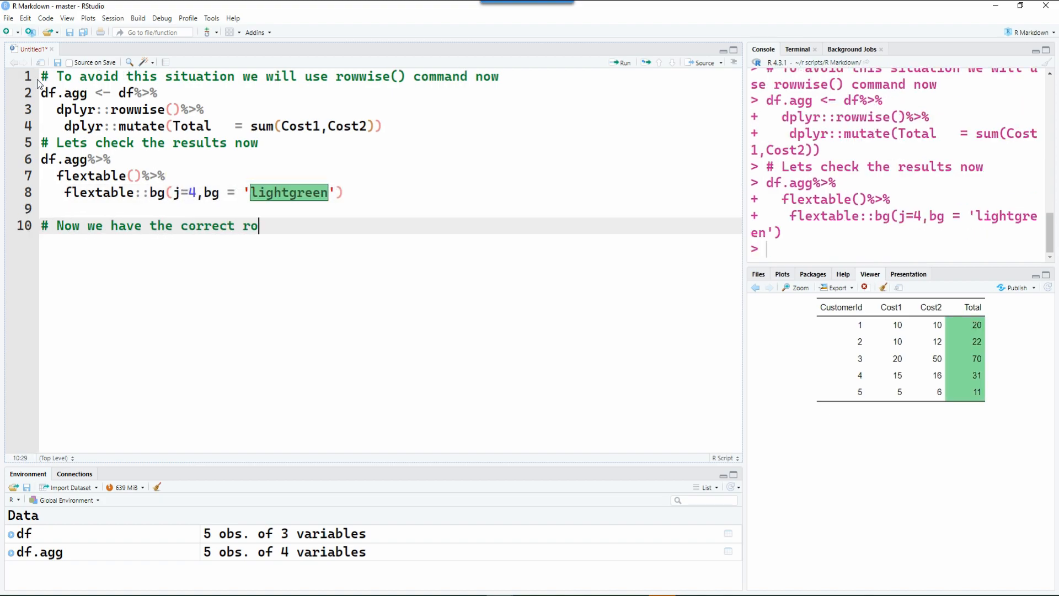
text(wwise total for each customer)
click(389, 275)
text(# Thank you for watching)
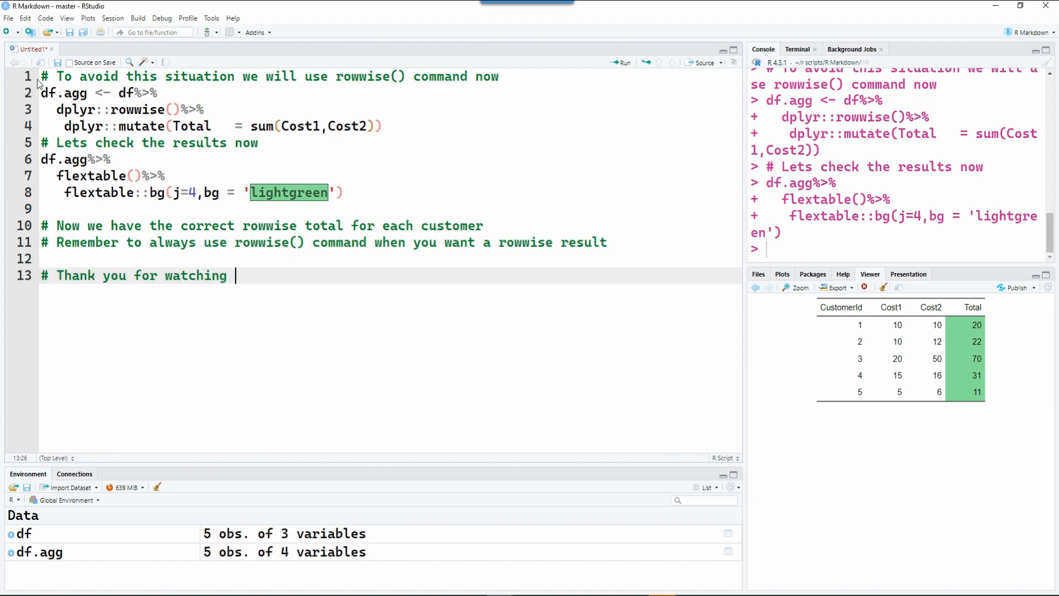
text(this video)
text(# Remember our channel@DataAnalytic)
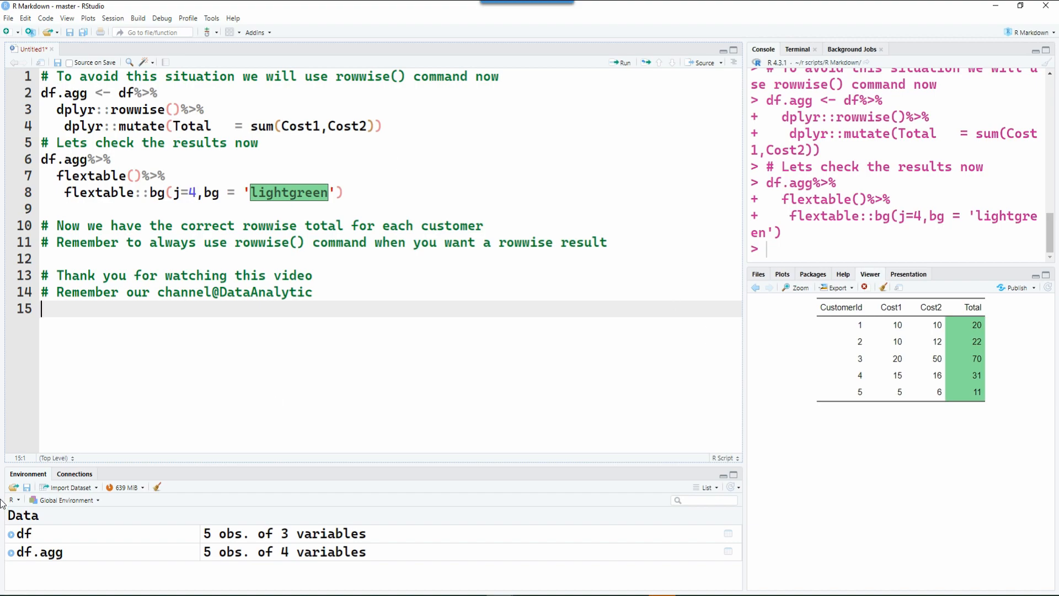
mouse_move(4, 503)
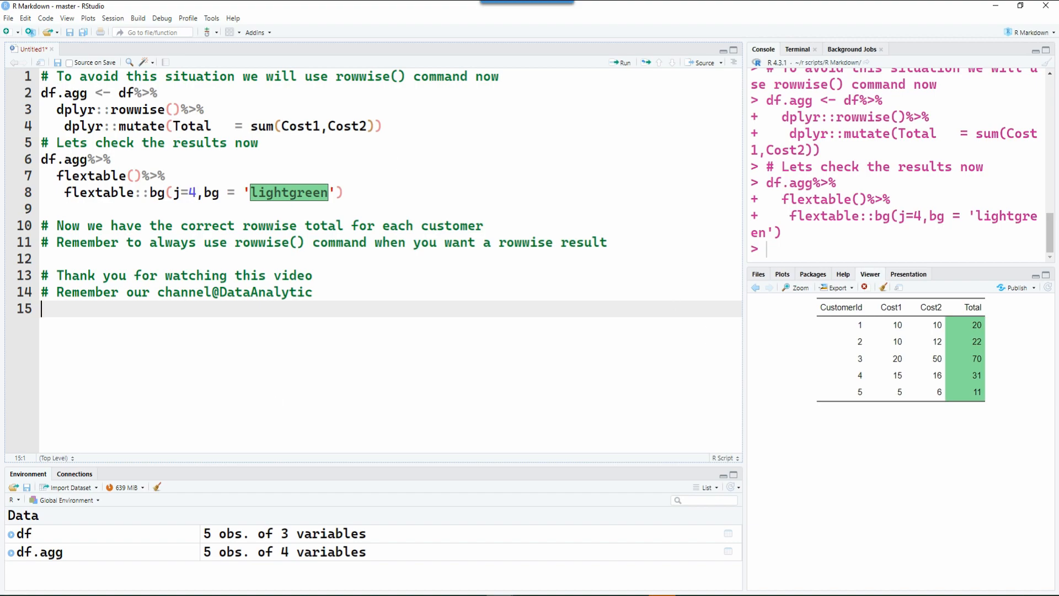